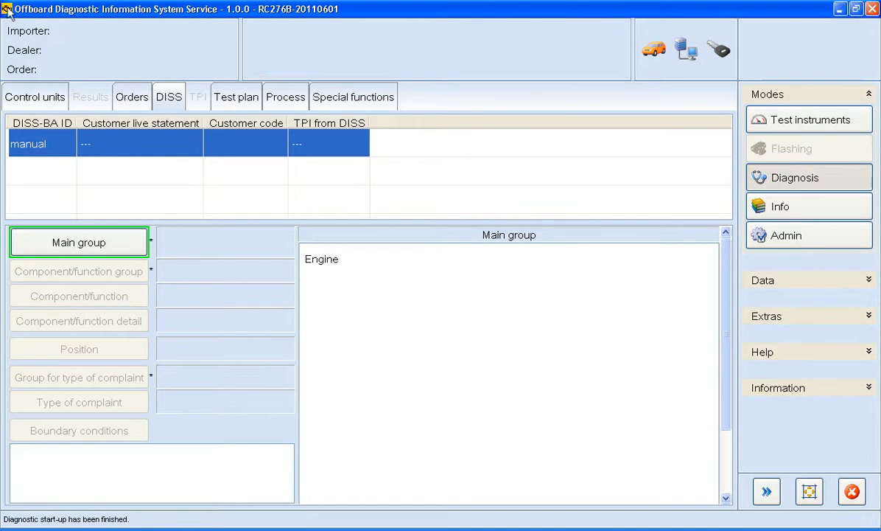
mouse_move(243, 81)
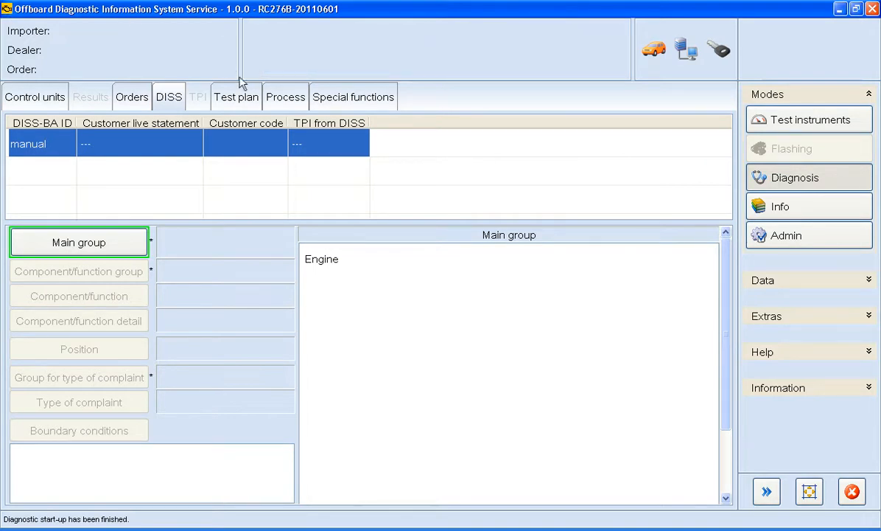
Show the test plan and select the J338 throttle valve control module test.
click(236, 97)
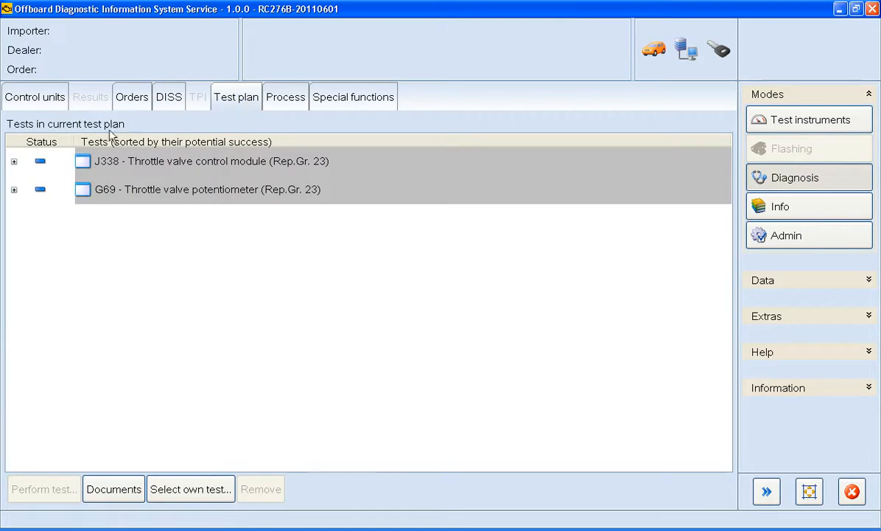
click(211, 161)
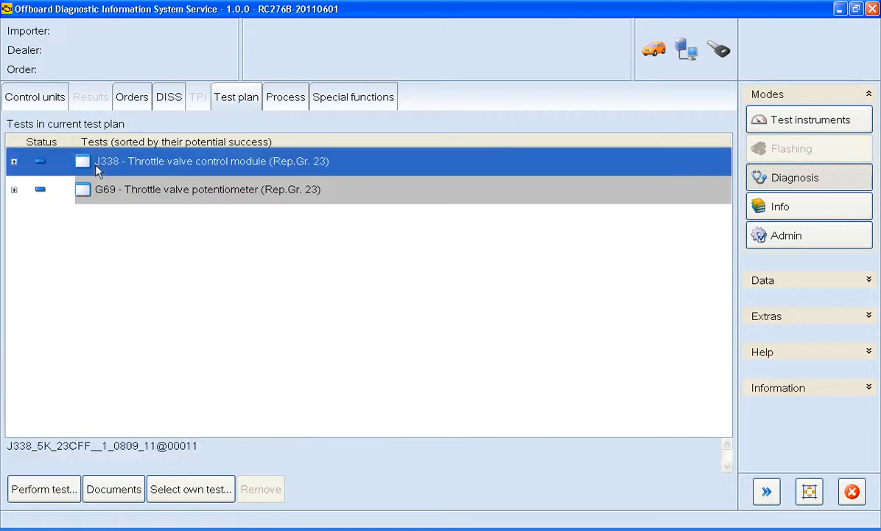
mouse_move(53, 472)
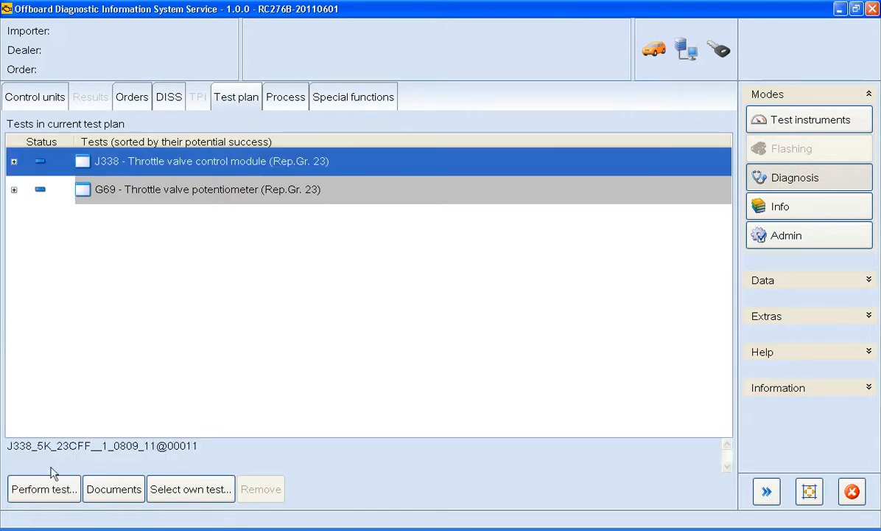
Start the J338 test and review the ambient conditions before reaching the general notes.
click(44, 489)
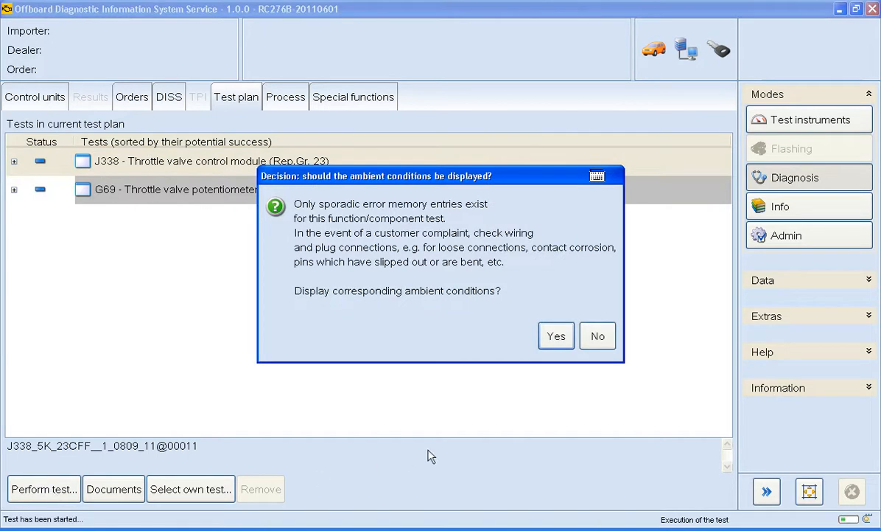
click(556, 335)
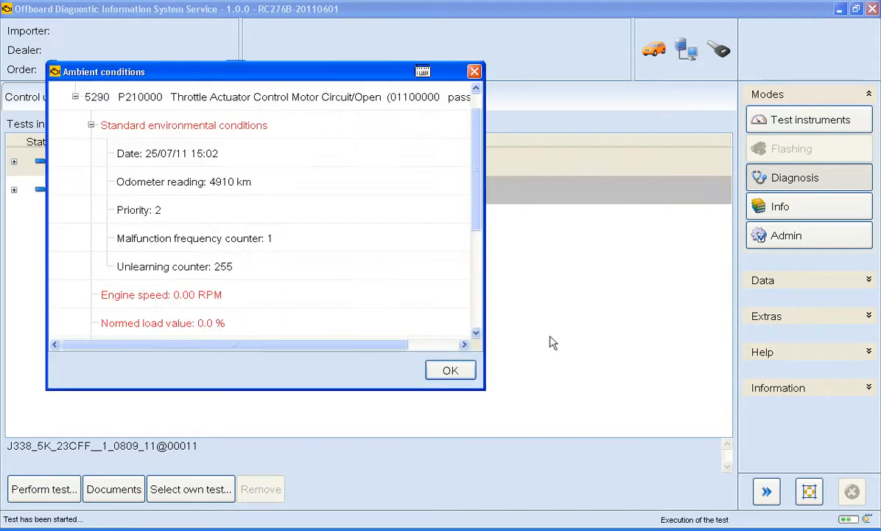
scroll(down, 3)
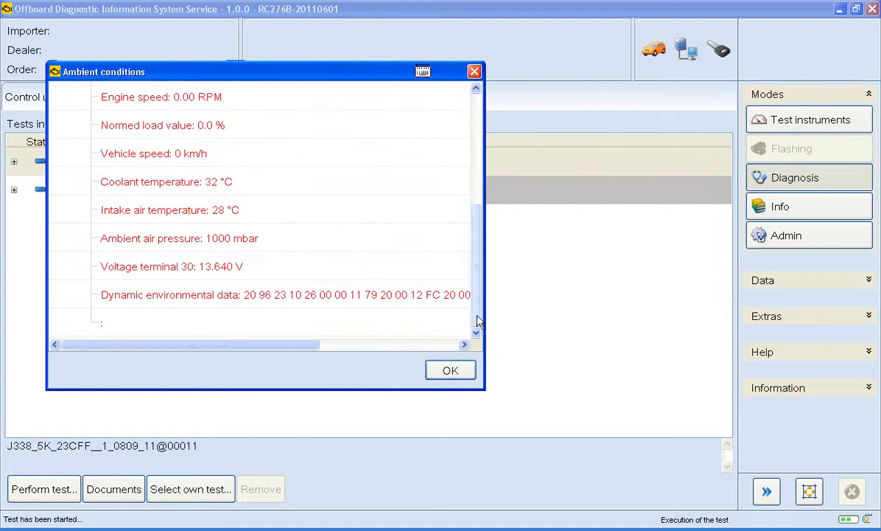
mouse_move(453, 373)
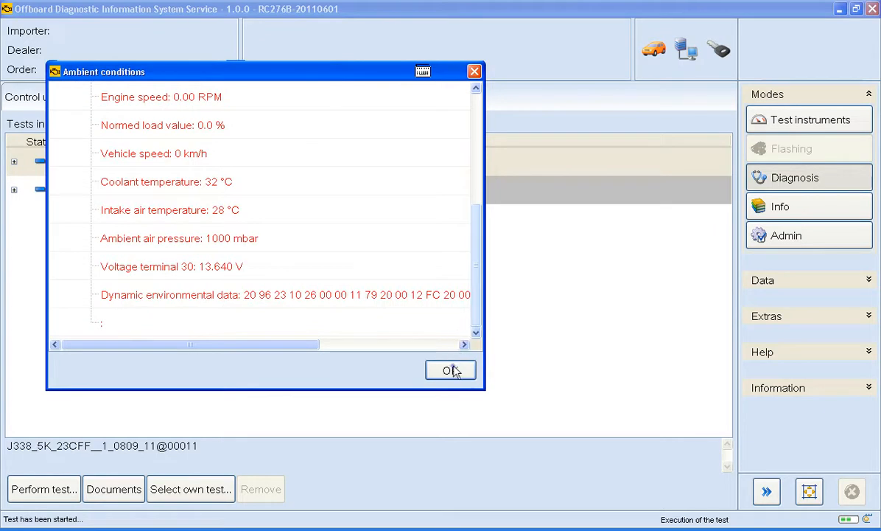
click(451, 369)
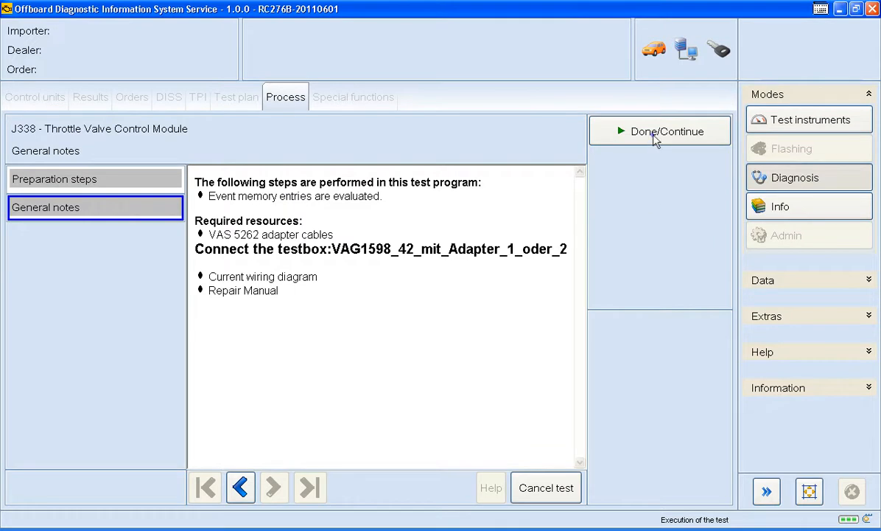
Continue past the notes and CFFB engine code readout, choosing option 1 to search.
click(661, 130)
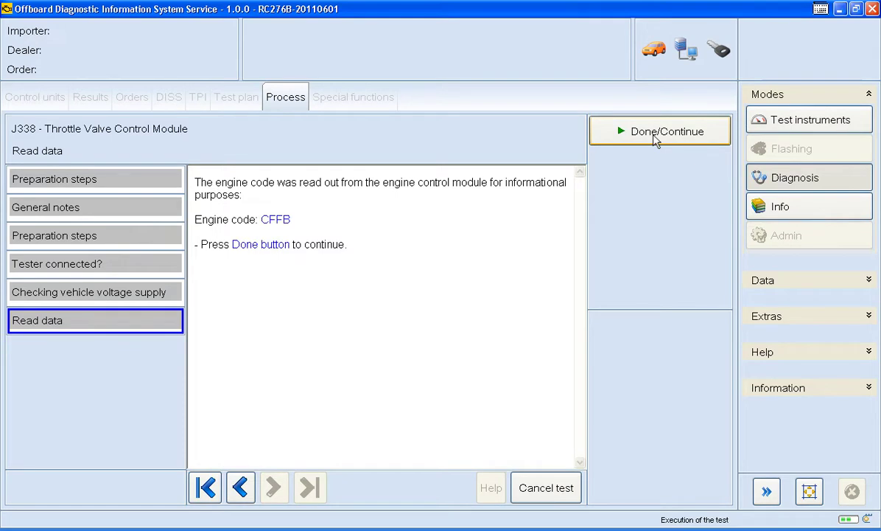
click(662, 131)
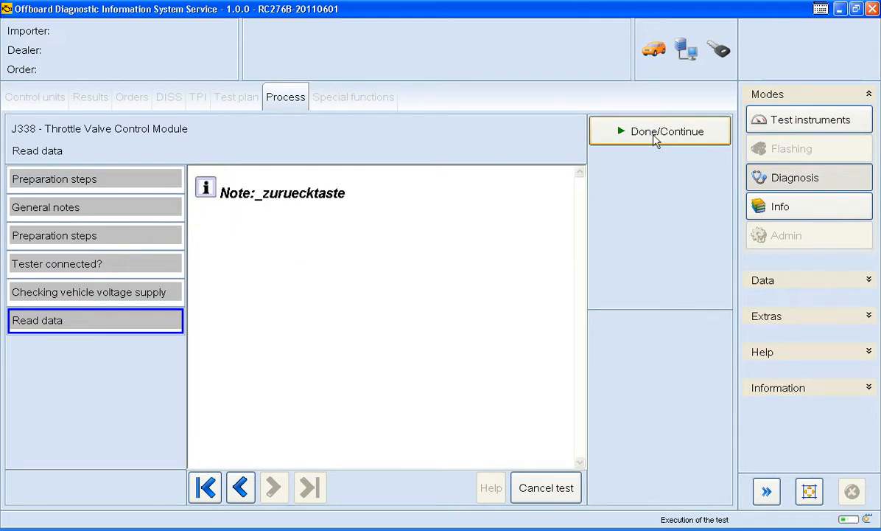
click(660, 131)
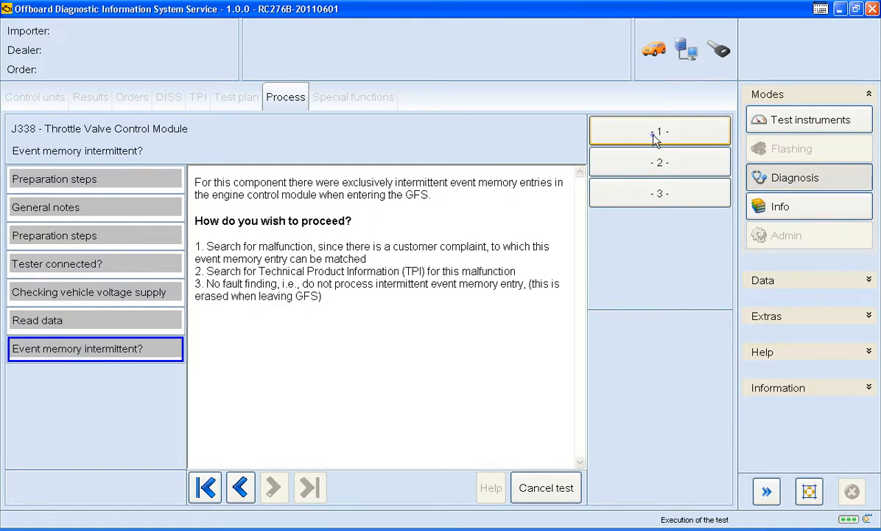
click(658, 131)
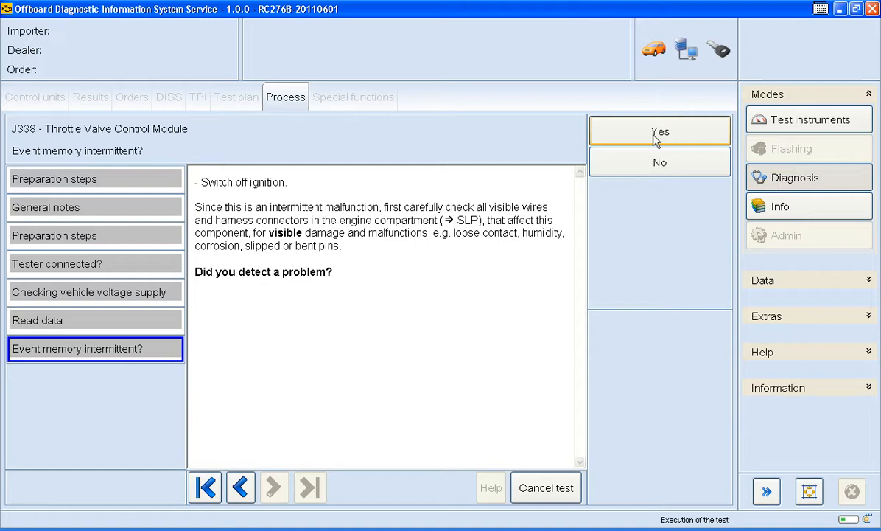
mouse_move(606, 169)
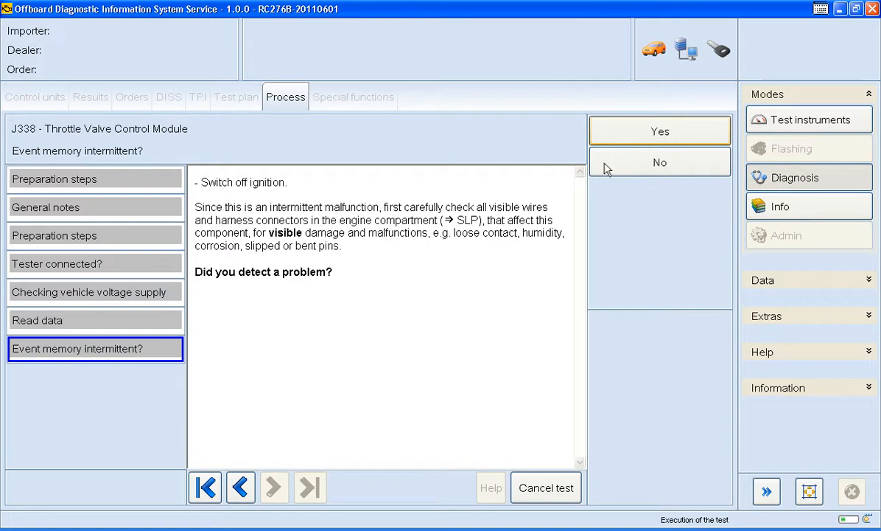
mouse_move(566, 301)
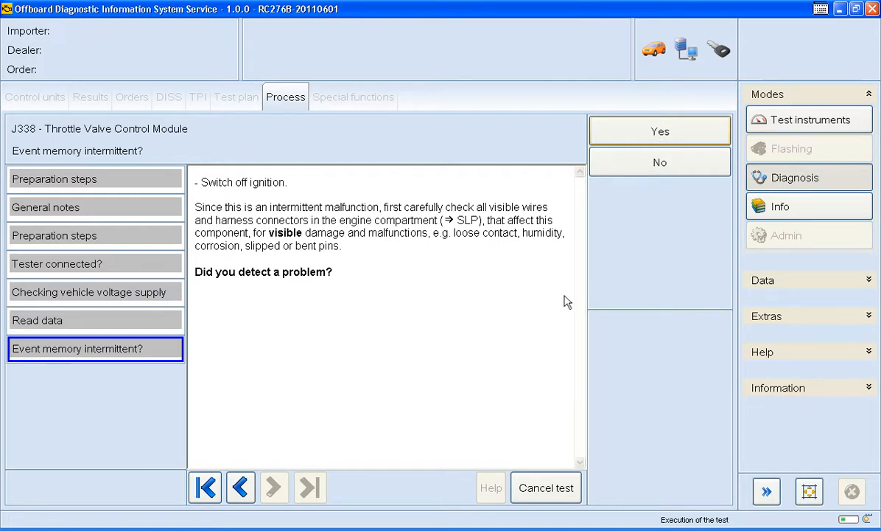
mouse_move(558, 433)
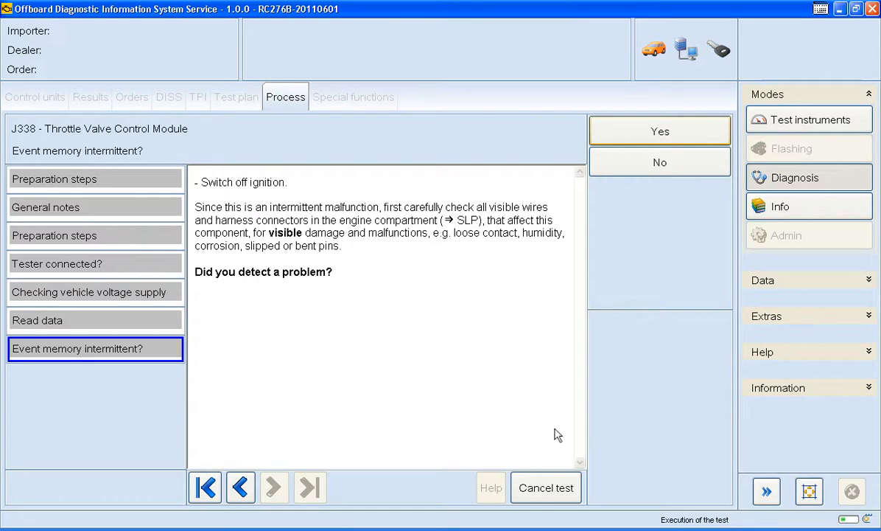
Cancel the J338 test and return to the test plan.
click(545, 488)
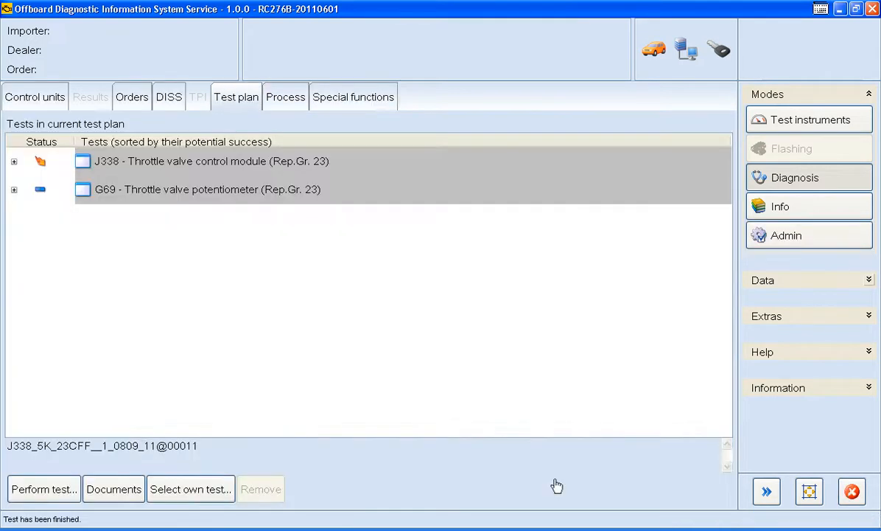
mouse_move(102, 339)
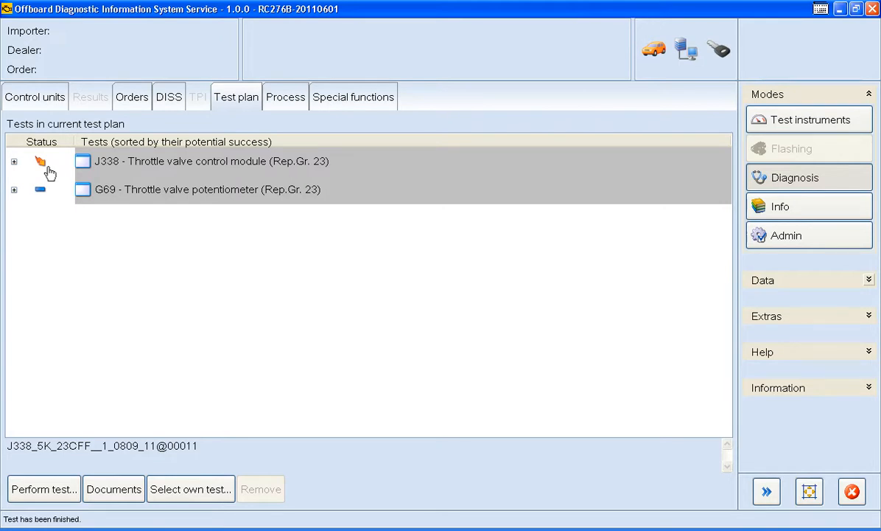
mouse_move(660, 201)
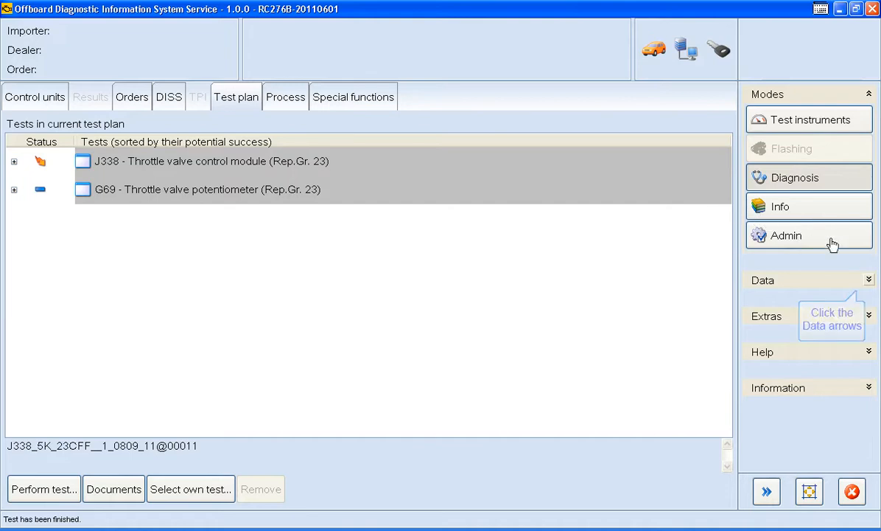
mouse_move(868, 285)
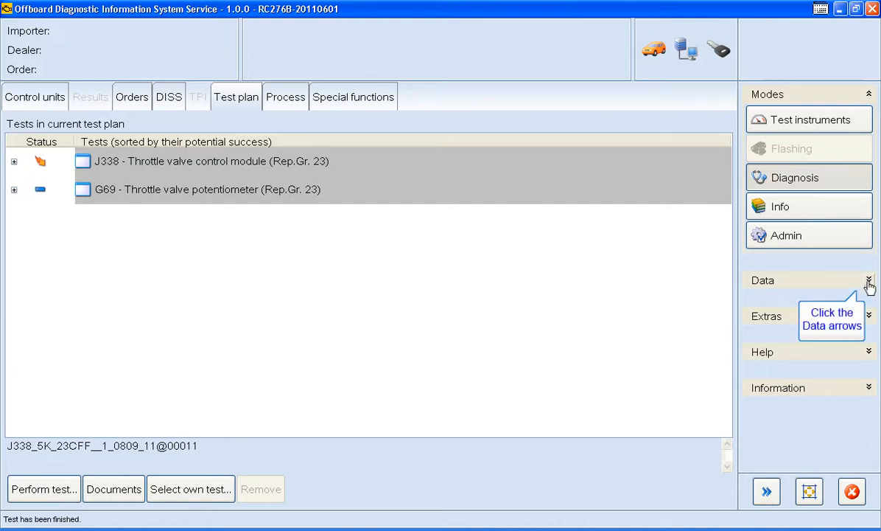
Expand the Data section and scroll down to the Diagnostic session actions.
click(867, 281)
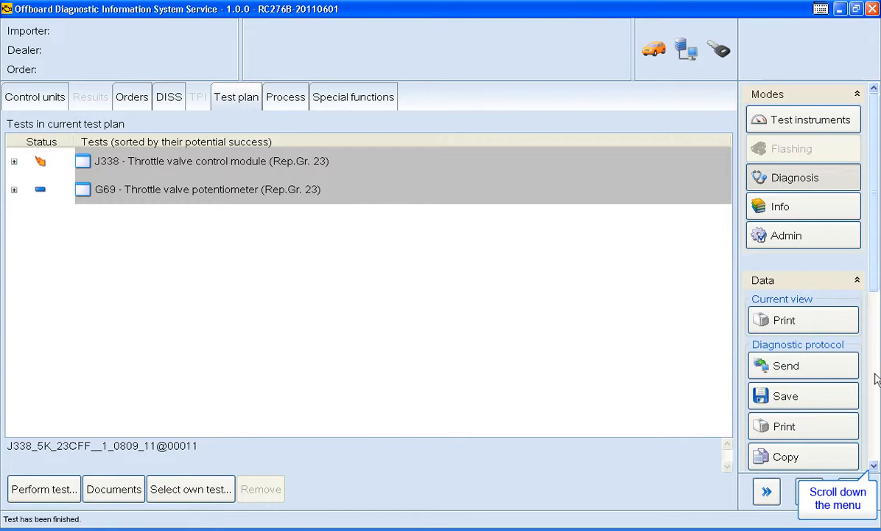
scroll(down, 3)
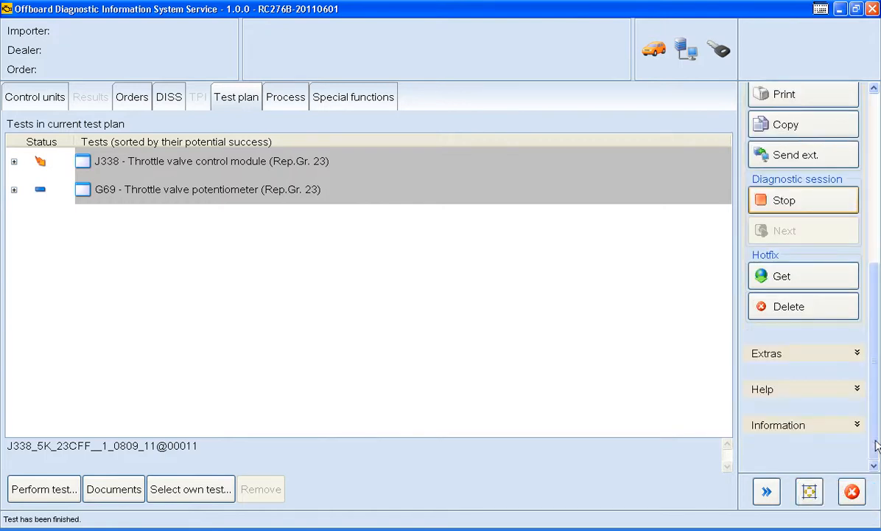
mouse_move(814, 207)
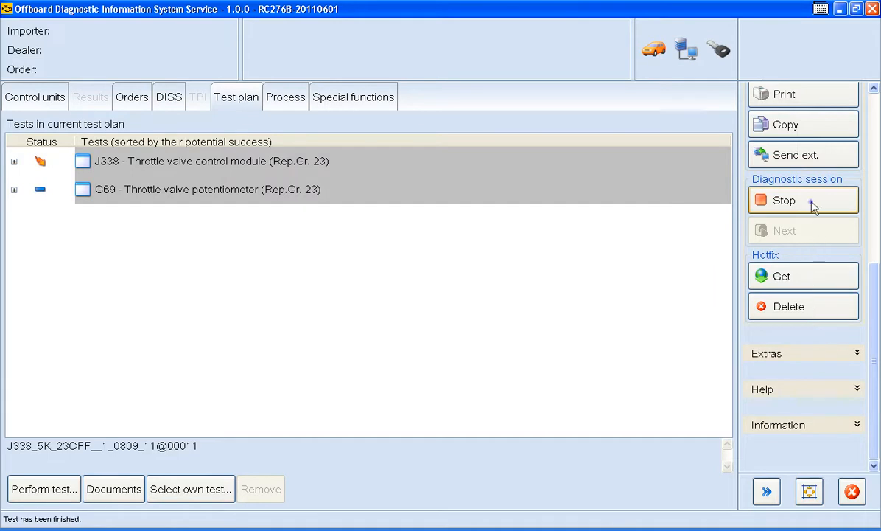
Stop the diagnostic session and save it to a file for later resumption.
click(802, 200)
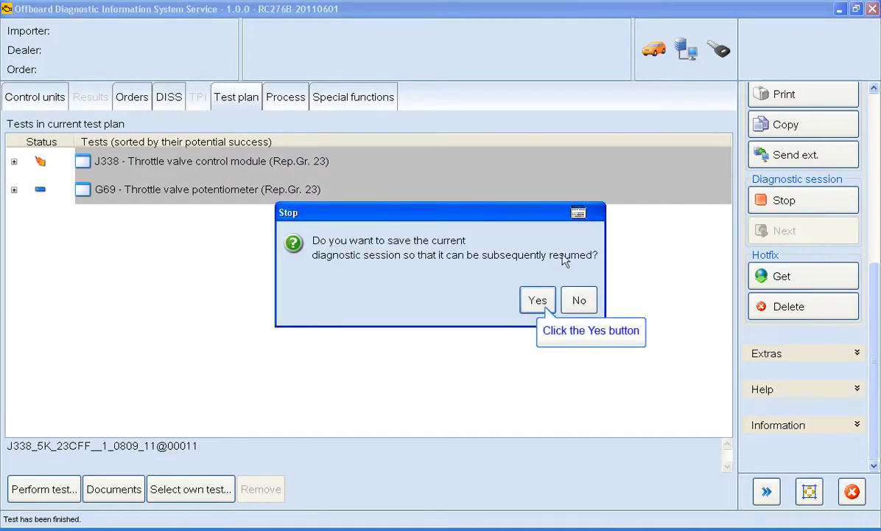
click(538, 300)
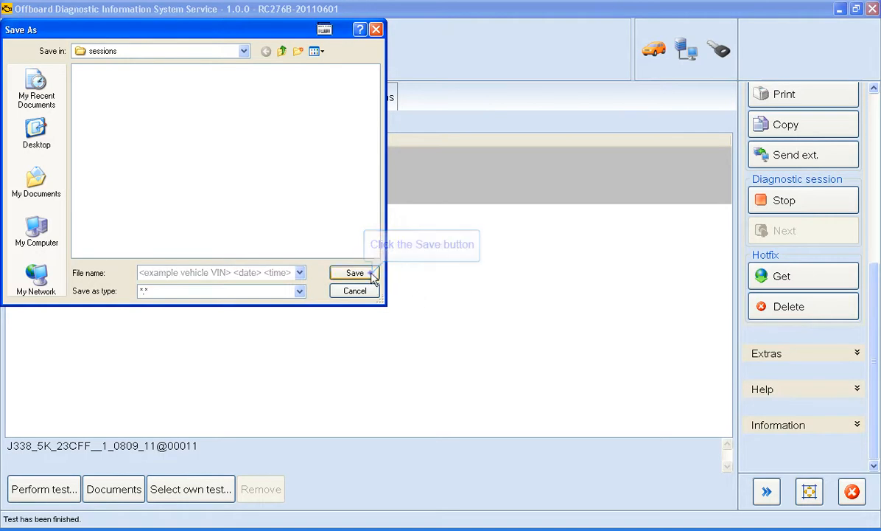
click(353, 273)
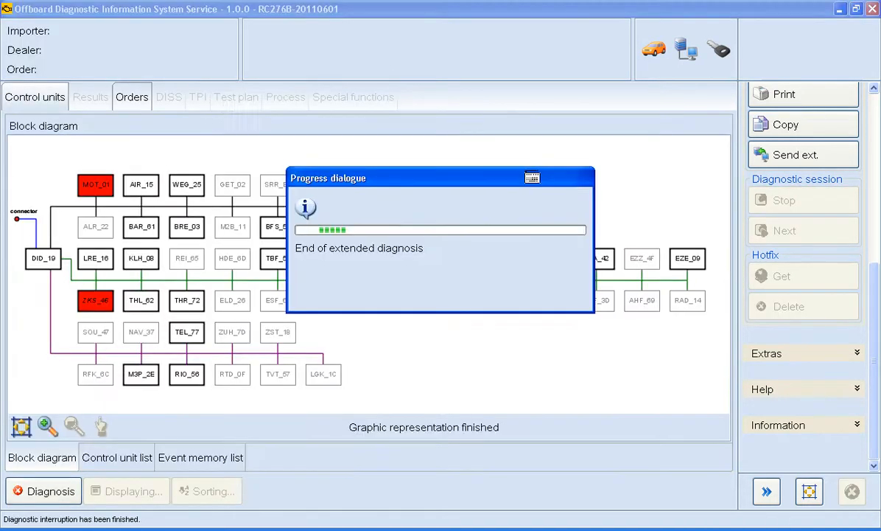